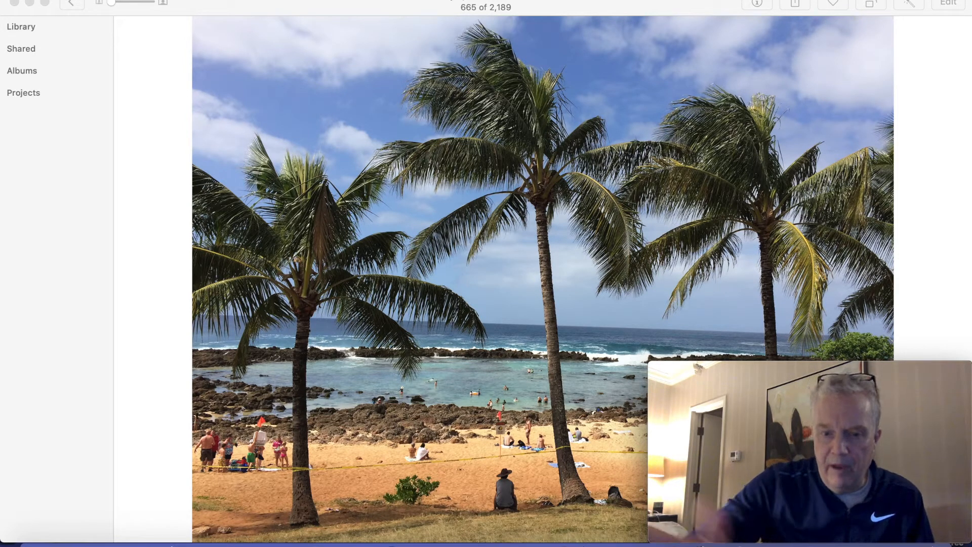
{"action": "mouse_move", "coordinate": [597, 544]}
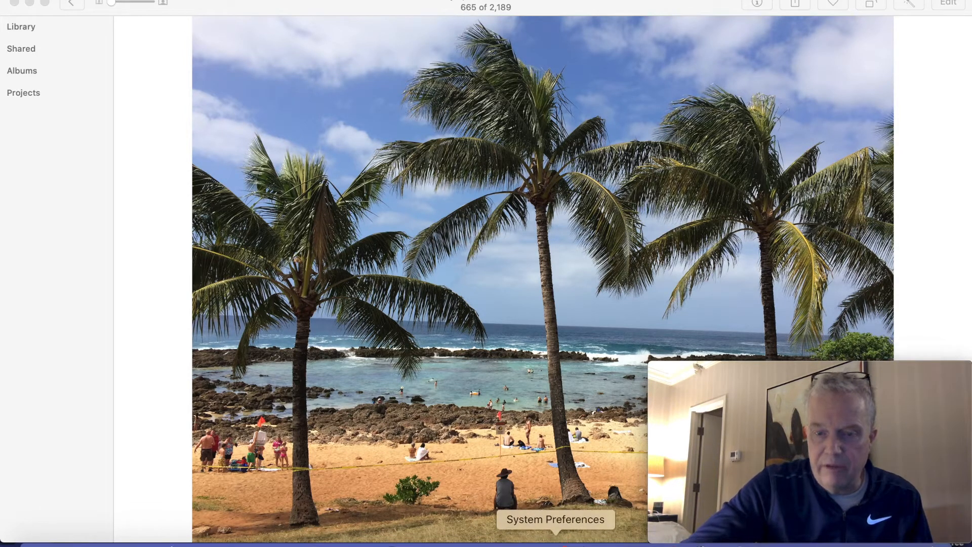
Bring up the Startup Disk pane from System Preferences and unlock it for changes
{"action": "left_click", "coordinate": [554, 518]}
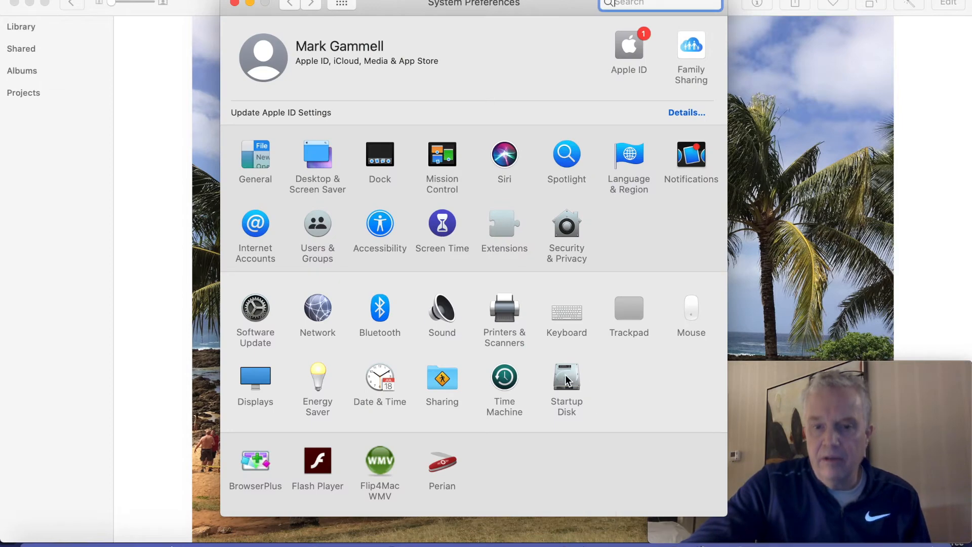
{"action": "left_click", "coordinate": [565, 375]}
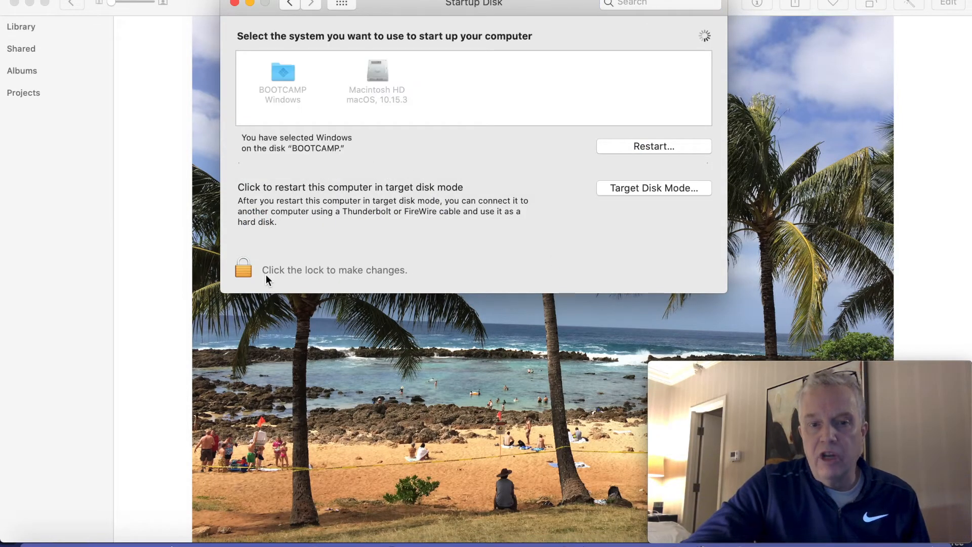
{"action": "left_click", "coordinate": [243, 270]}
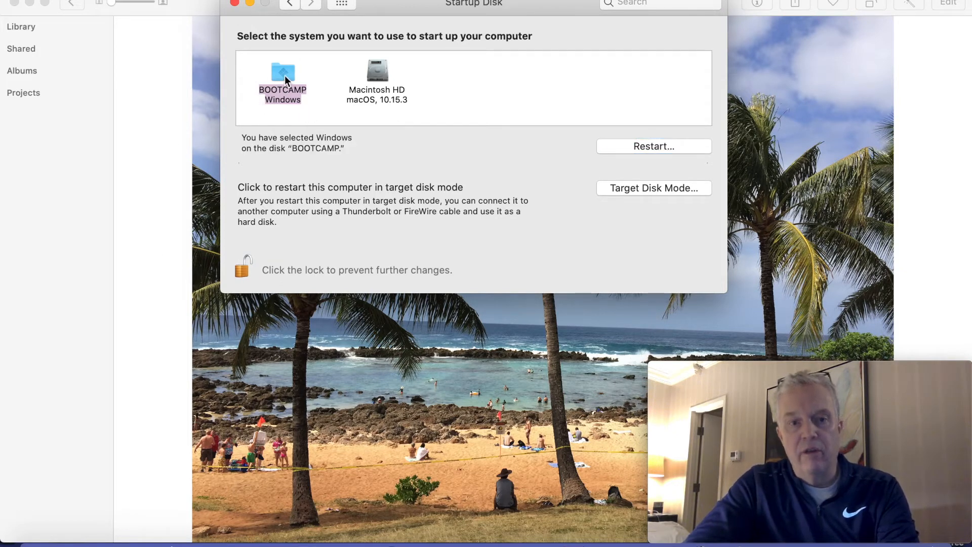
Select BOOTCAMP Windows as the startup system, then close preferences back to Photos
{"action": "left_click", "coordinate": [377, 70]}
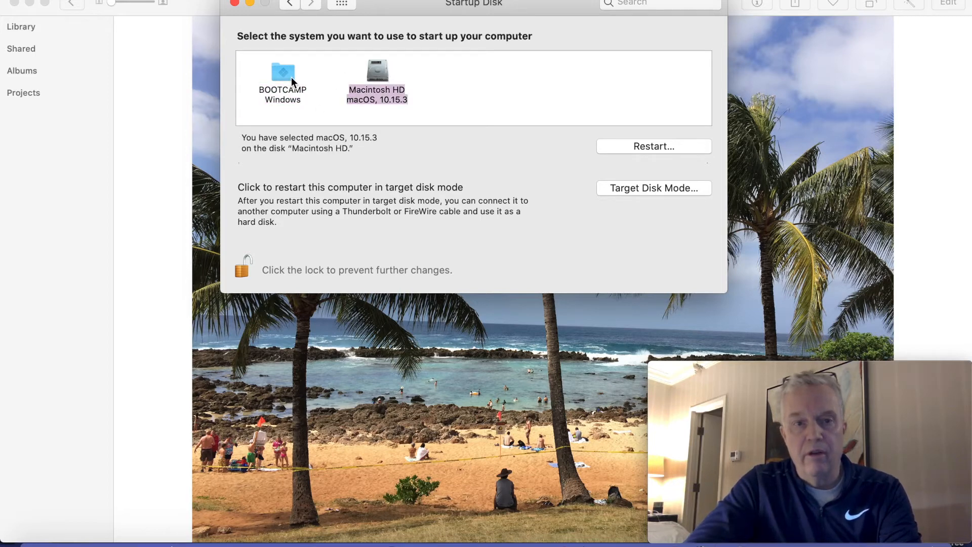
{"action": "left_click", "coordinate": [282, 71]}
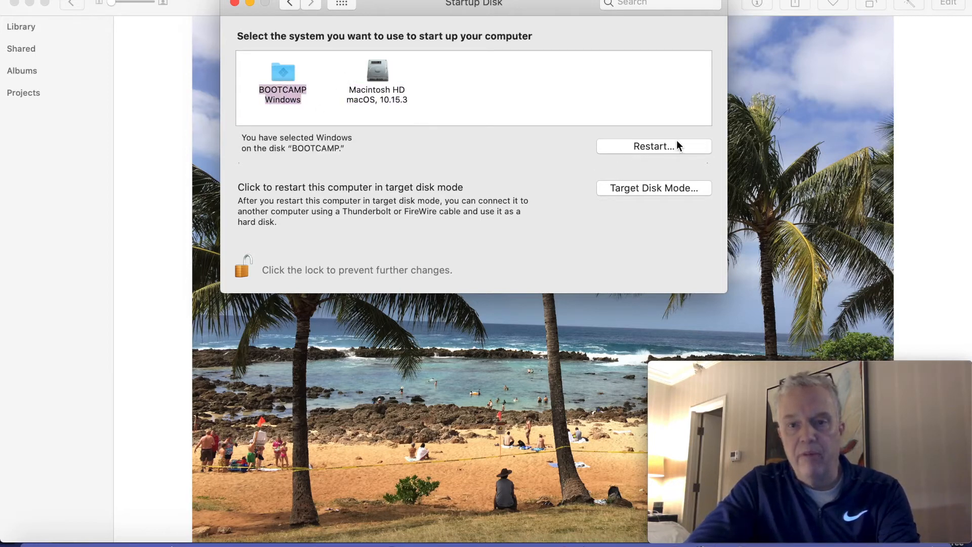
{"action": "mouse_move", "coordinate": [668, 150]}
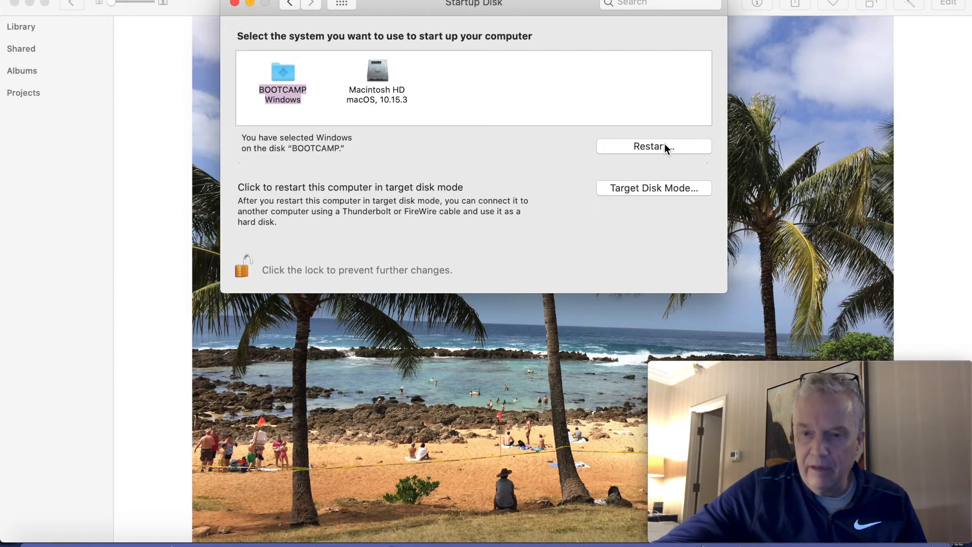
{"action": "mouse_move", "coordinate": [450, 129]}
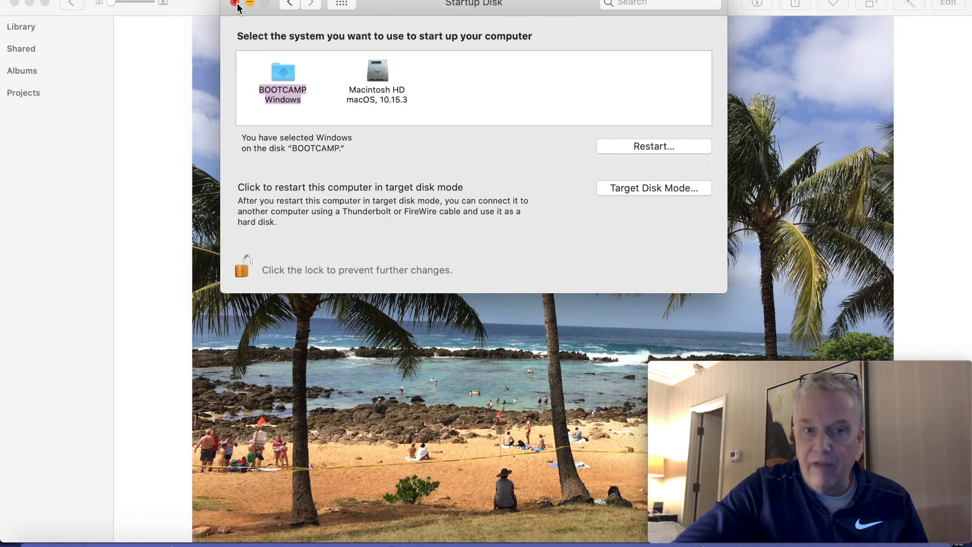
{"action": "left_click", "coordinate": [234, 4]}
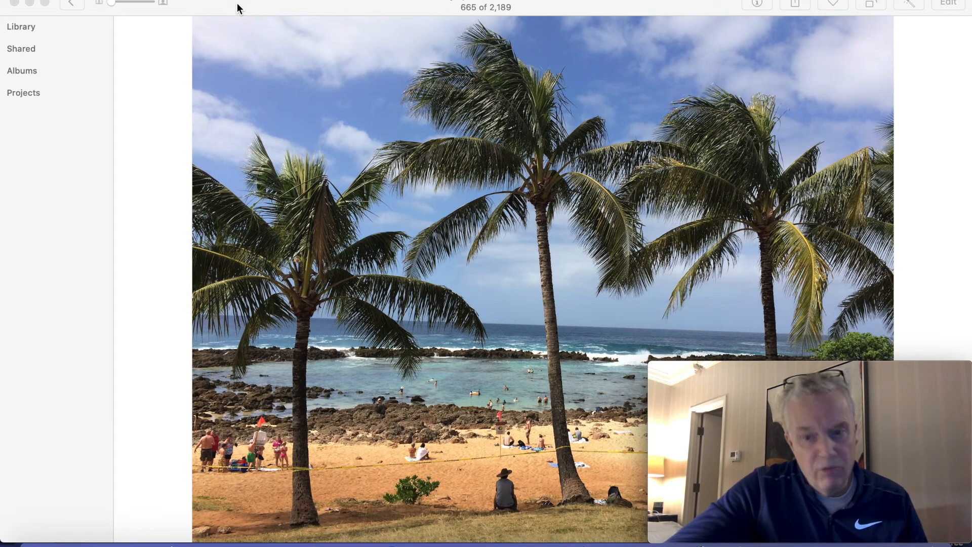